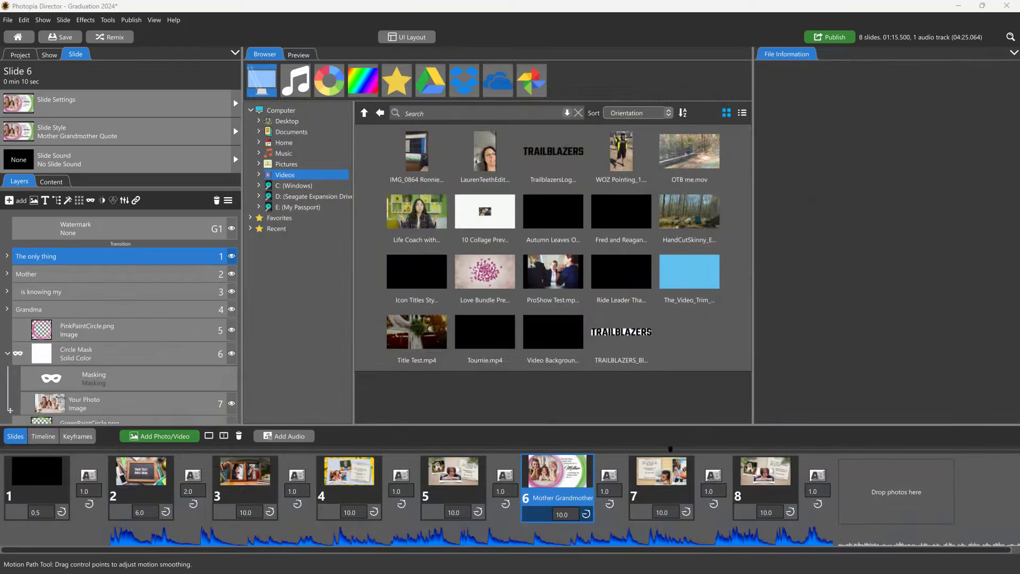
Step: Add Life Coach with Audio.mp4 as slide 9 and open it for editing
click(416, 211)
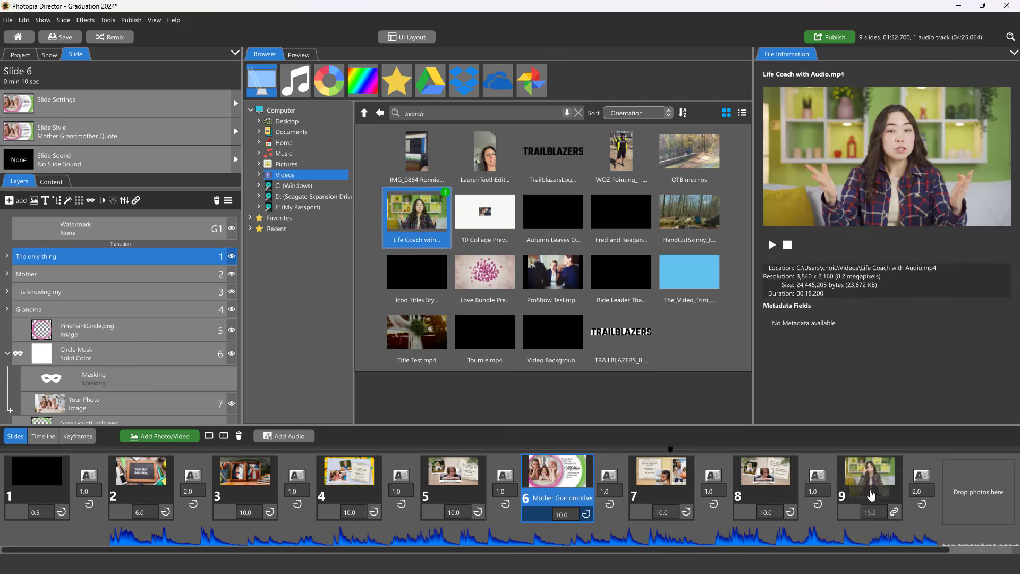
mouse_move(874, 532)
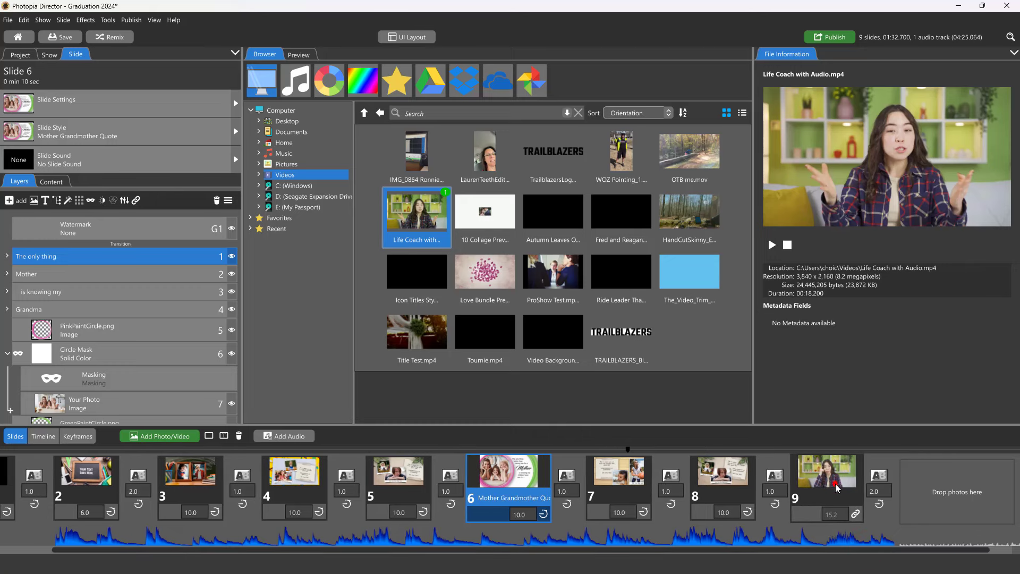
click(827, 472)
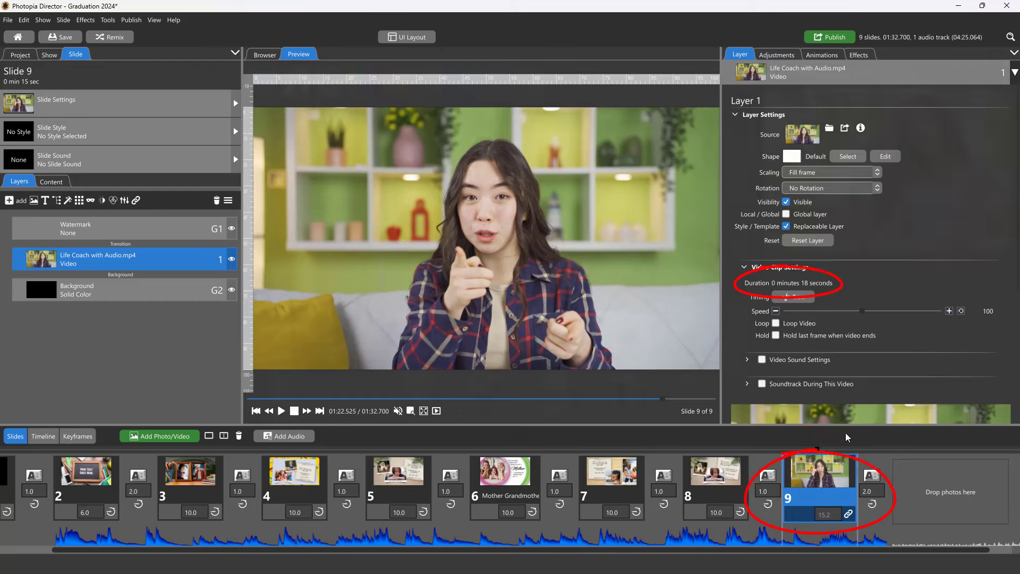
Step: Place the portrait of smiling teen girls from Favorites > Envato > Teens onto slide 9
click(264, 55)
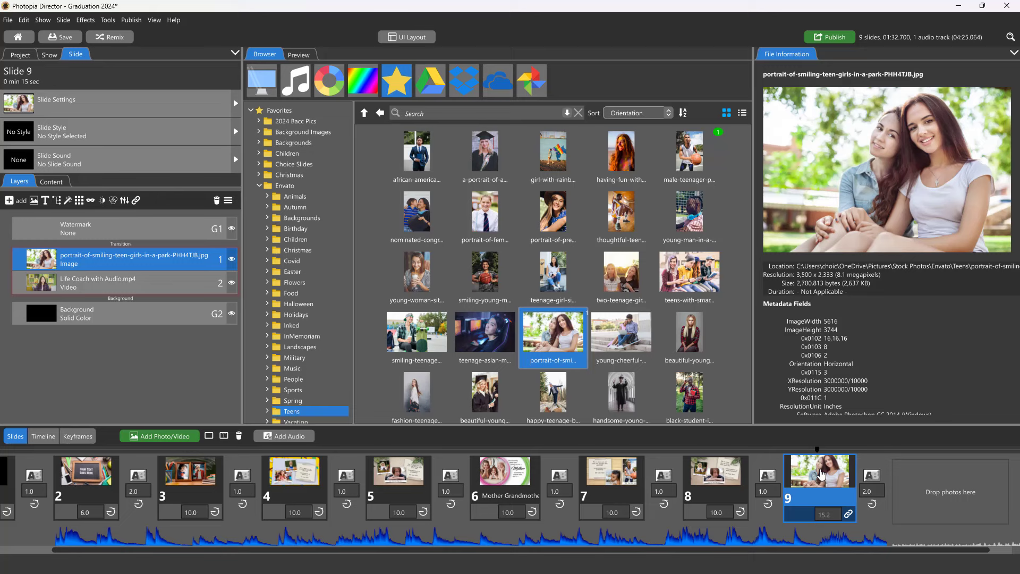
click(299, 54)
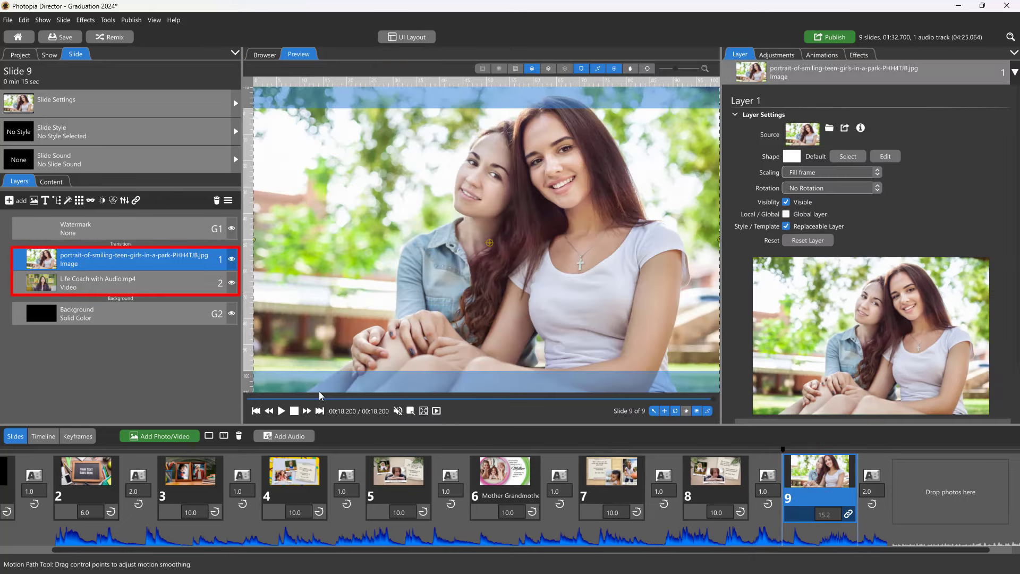
mouse_move(328, 252)
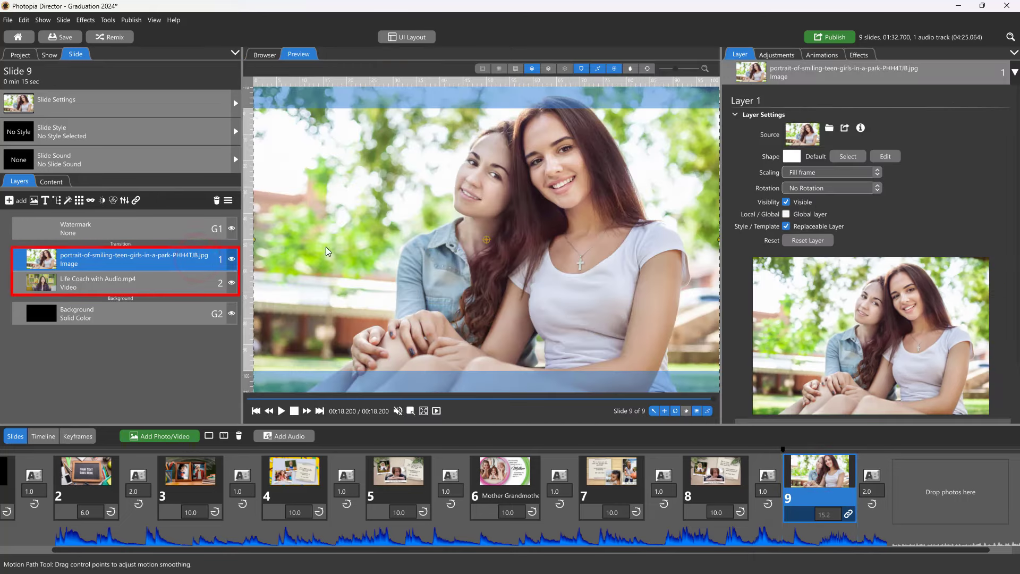
Step: Give the teen girls photo a Blend fly-in at 3.47 s and a 110% zoom at Keyframe 2
click(822, 56)
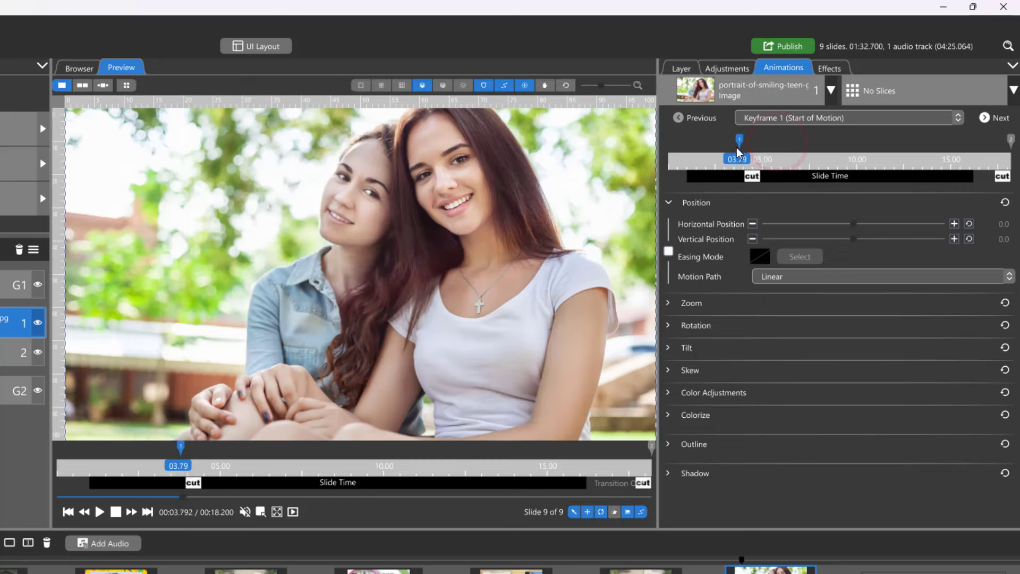
click(746, 176)
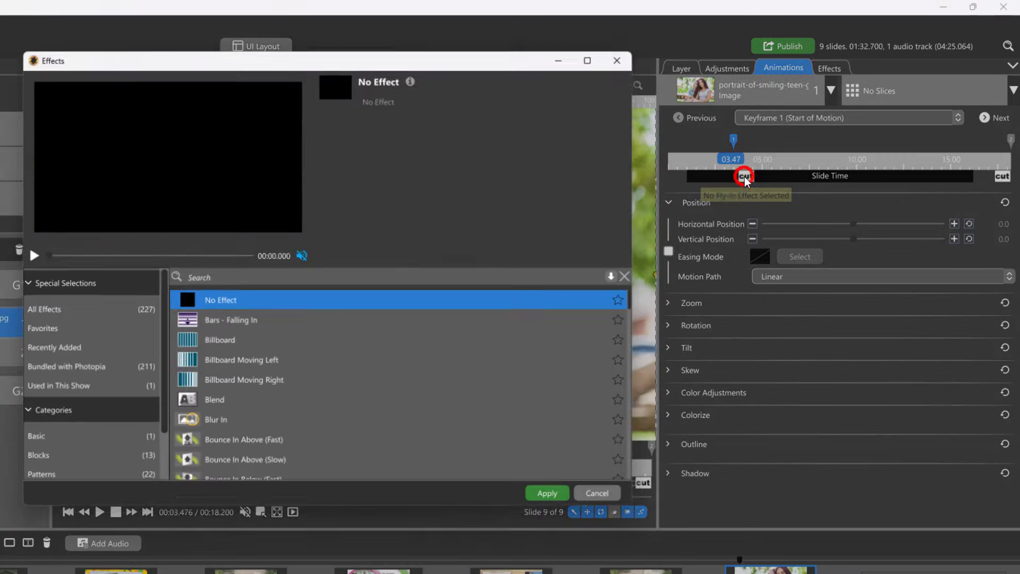
click(214, 403)
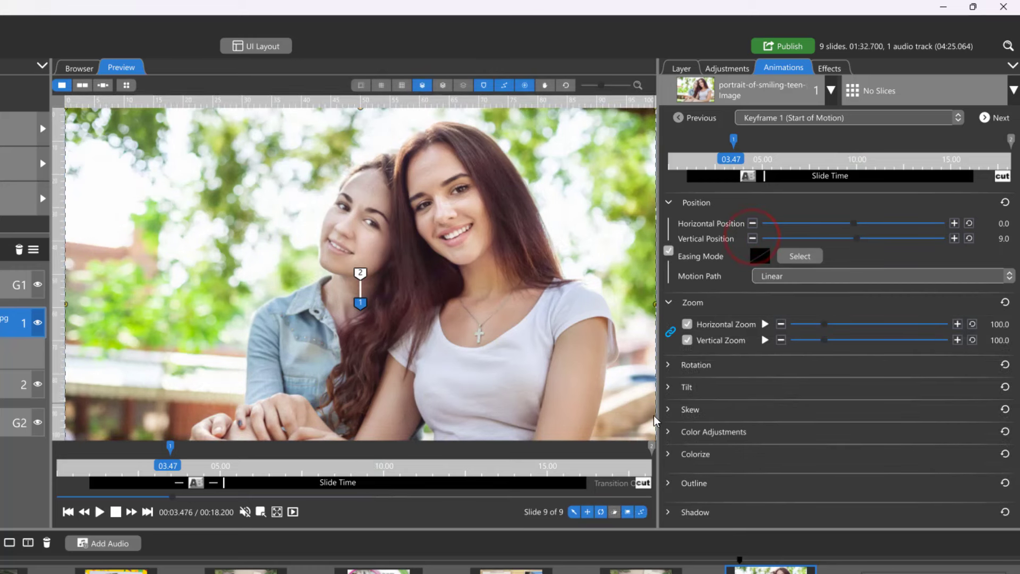
click(994, 118)
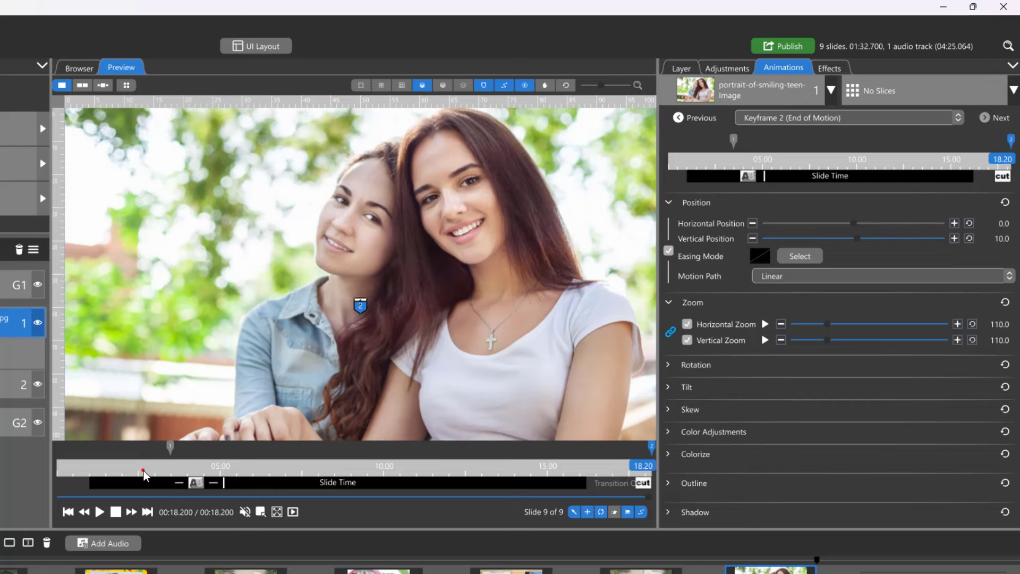
click(349, 473)
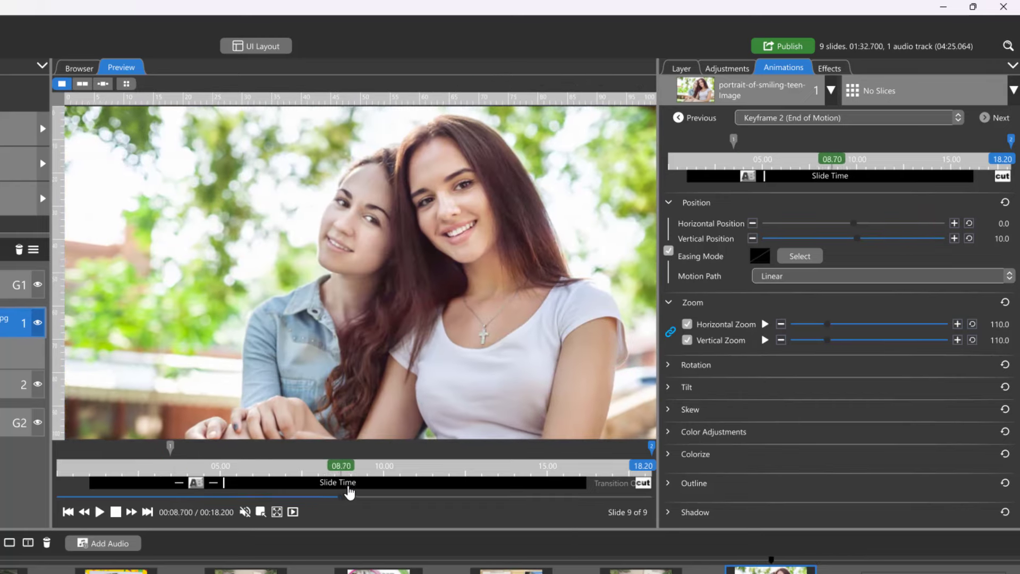
click(265, 55)
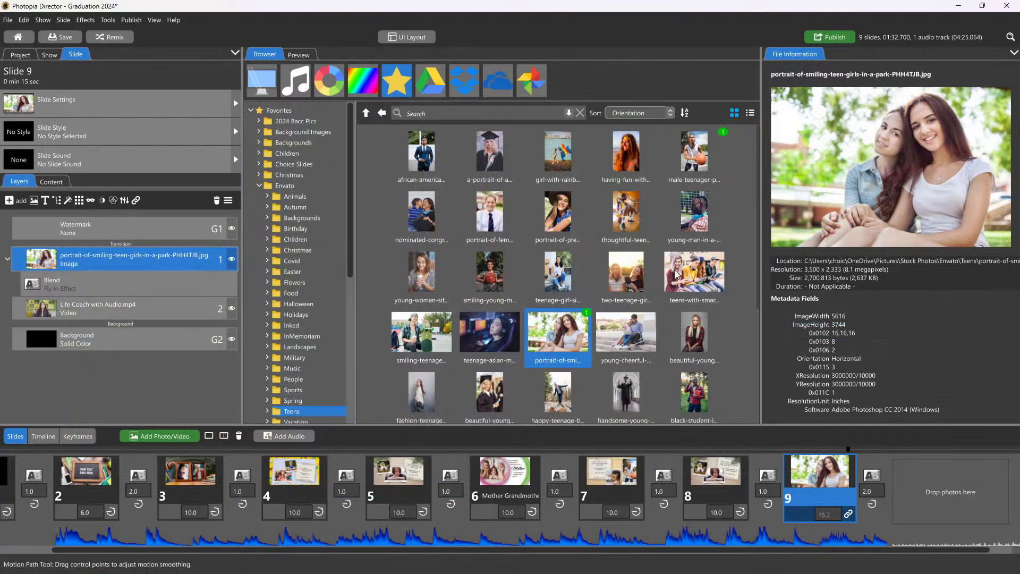
Step: Add the teens-with-smartphones photo on top, blending in at Keyframe 1 of 9.96 s
click(694, 273)
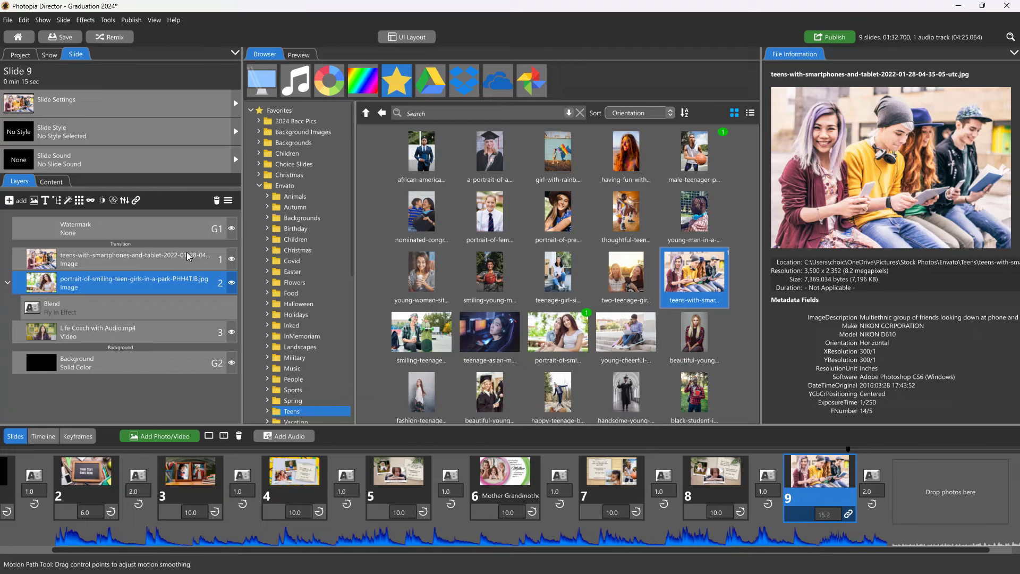
click(298, 54)
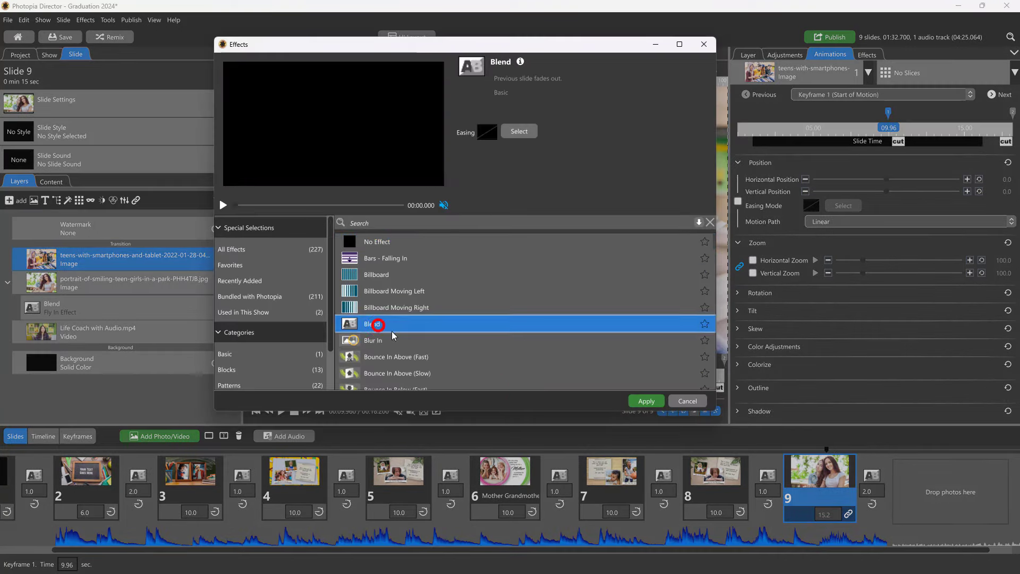
click(644, 401)
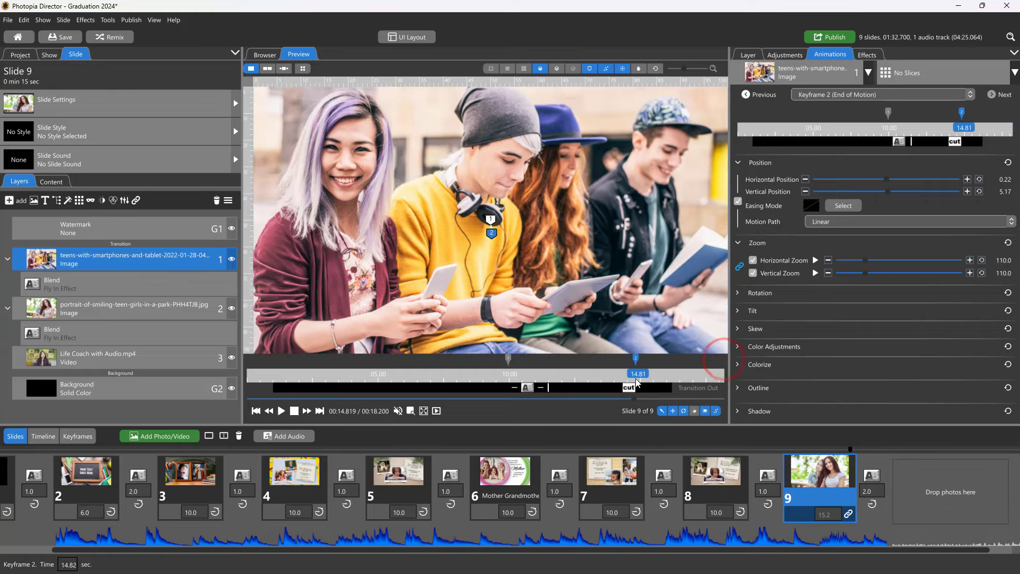
Step: Set the top photo's Keyframe 2 near 14.8 s at 110% zoom with a Blend fly-out
click(130, 308)
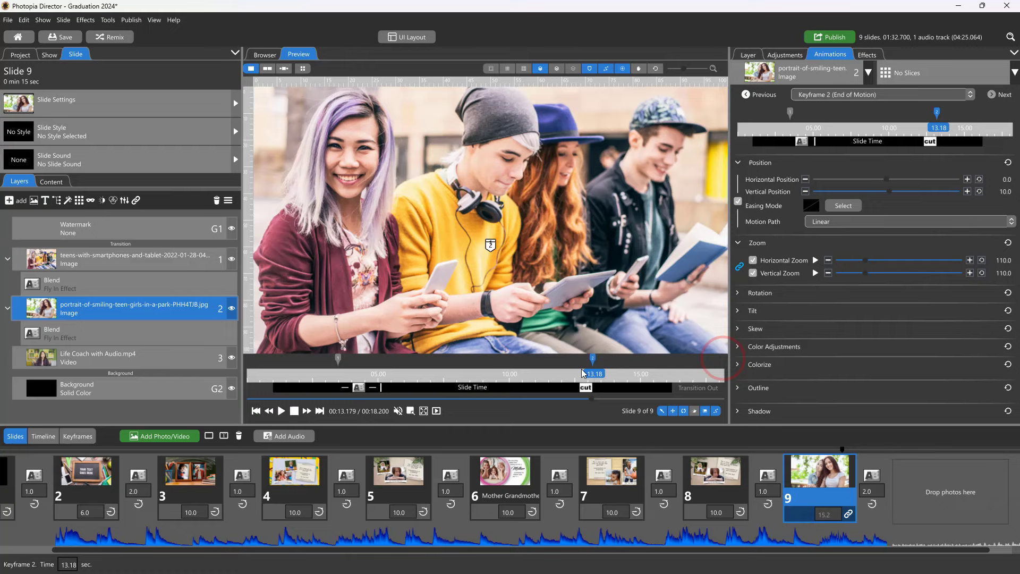
click(130, 258)
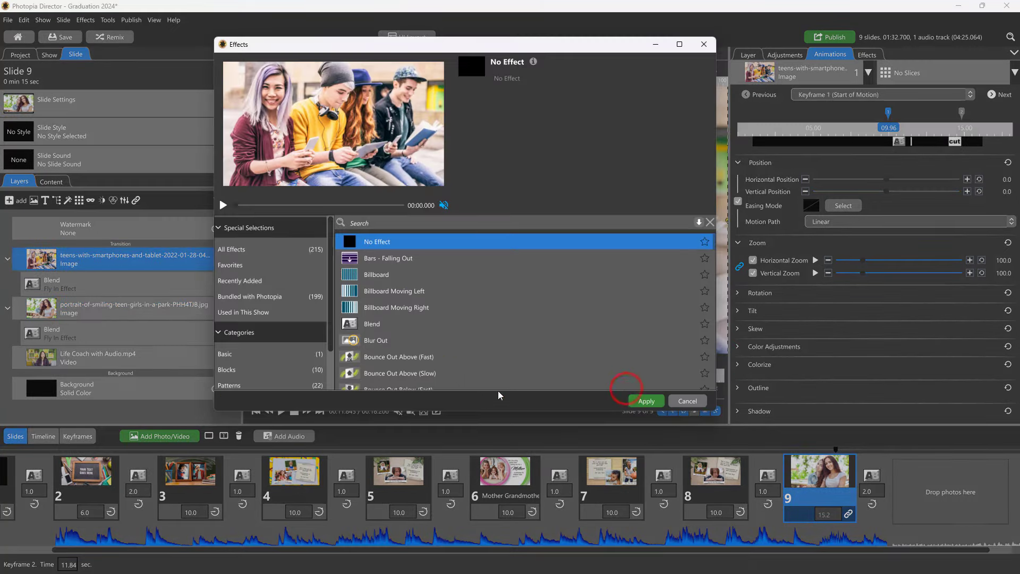
click(372, 324)
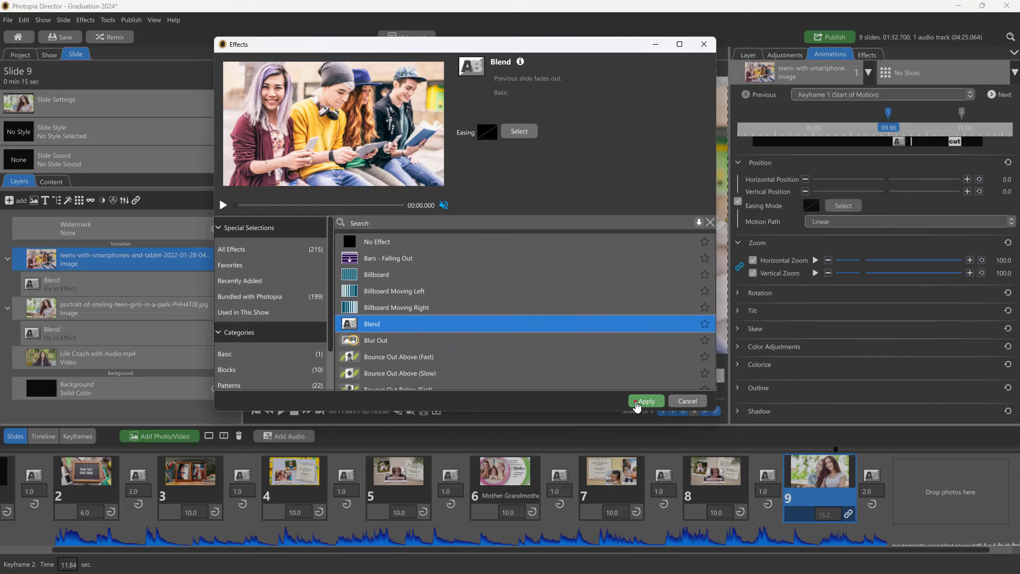
click(644, 401)
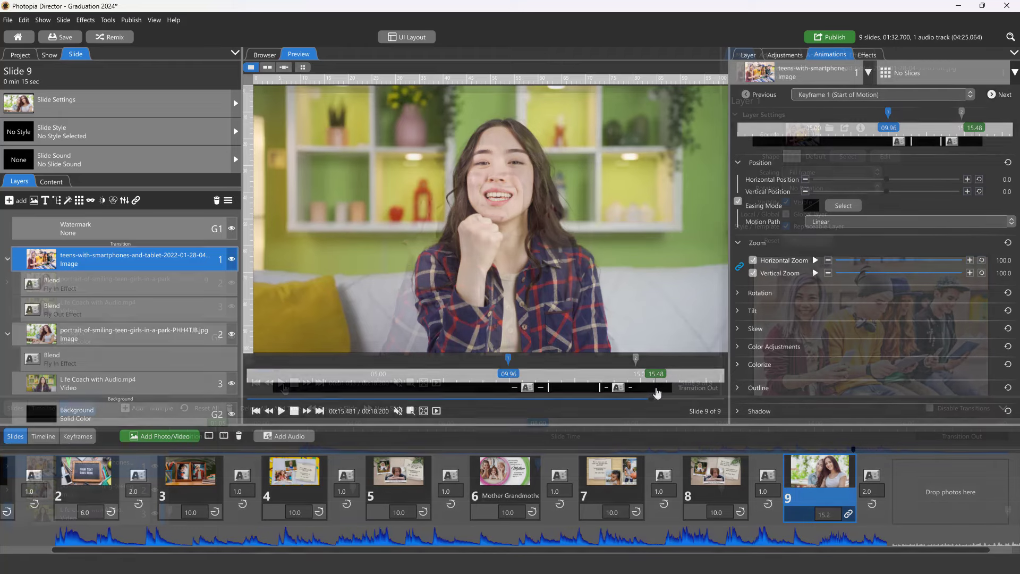
Step: Play slide 9 from the start with the Keyframes timeline showing
click(281, 383)
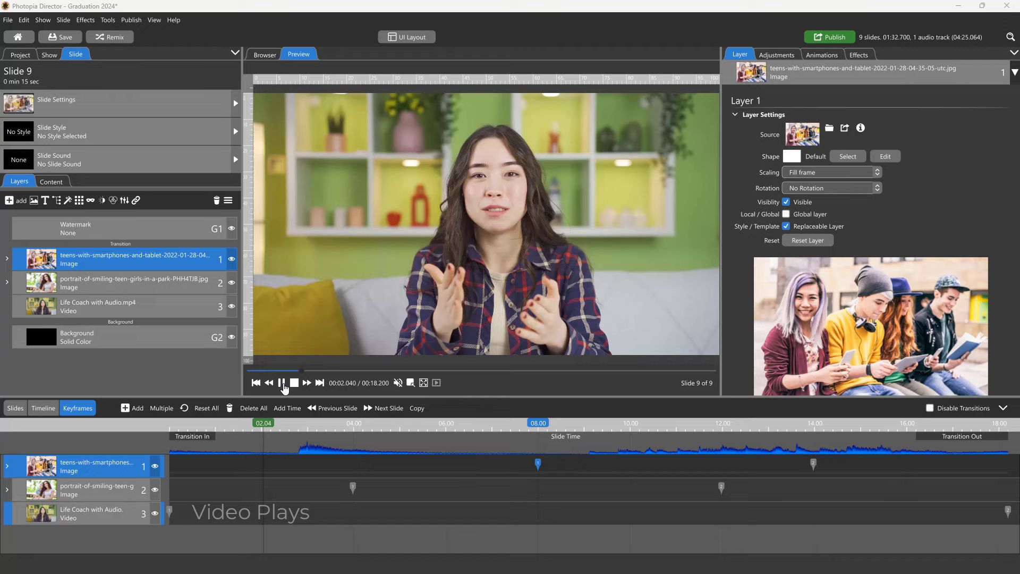